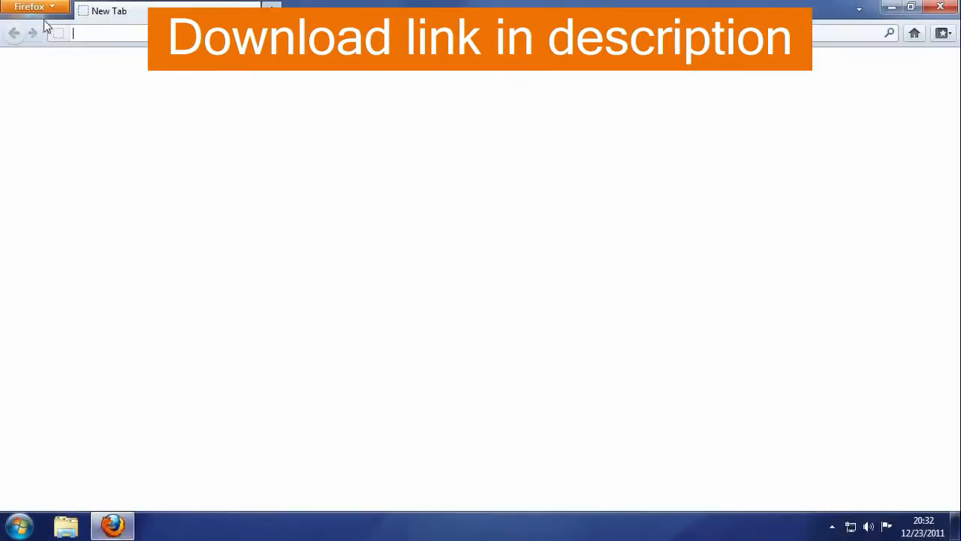
Open FileHorse.com from the 'fileh' address suggestion and scroll to K-Lite Codec Pack 8.00 (Full)
{"action": "type", "text": "fileh"}
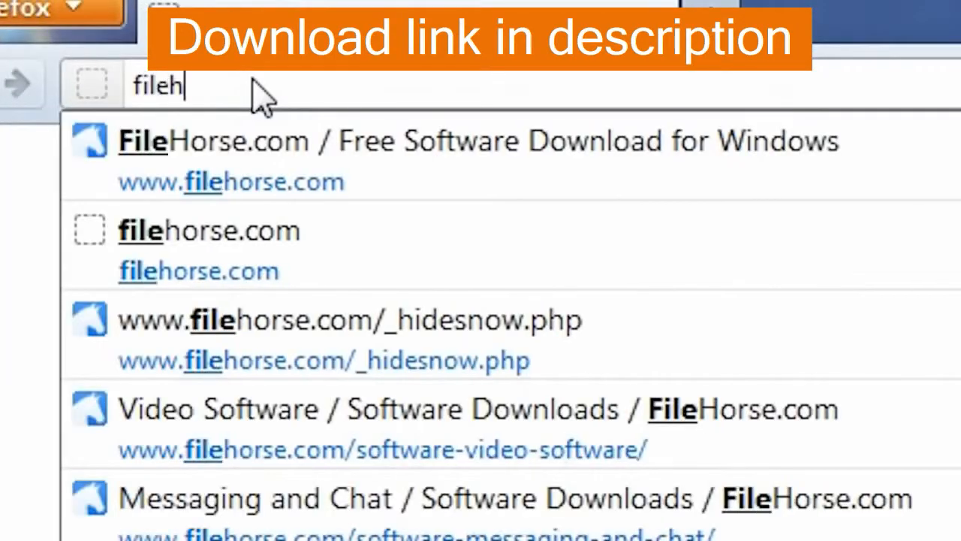
{"action": "left_click", "coordinate": [474, 140]}
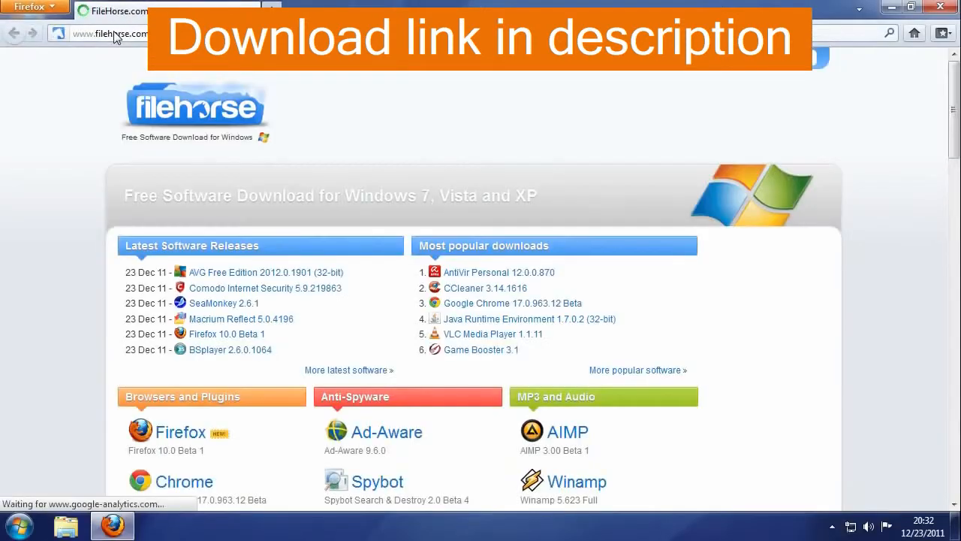
{"action": "scroll", "scroll_direction": "down", "scroll_amount": 3}
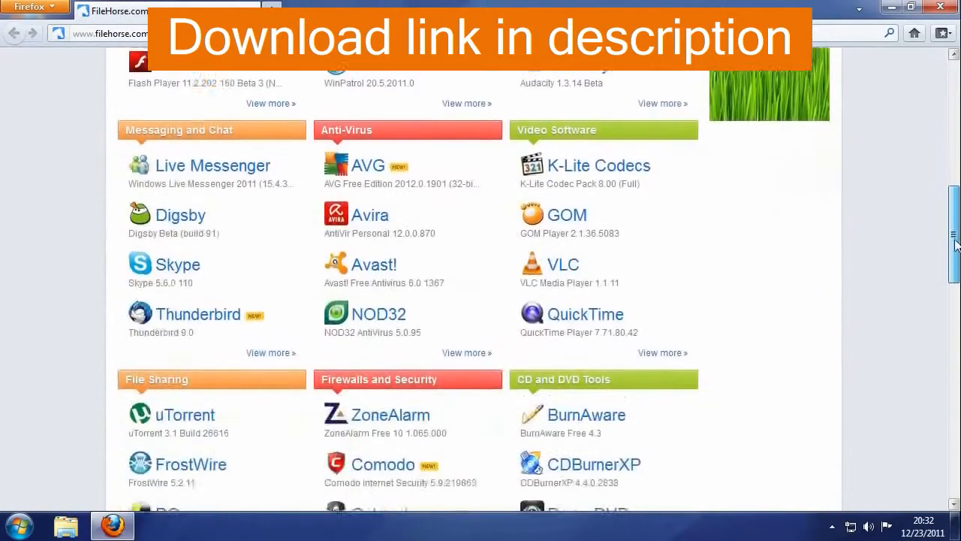
{"action": "scroll", "scroll_direction": "up", "scroll_amount": 3}
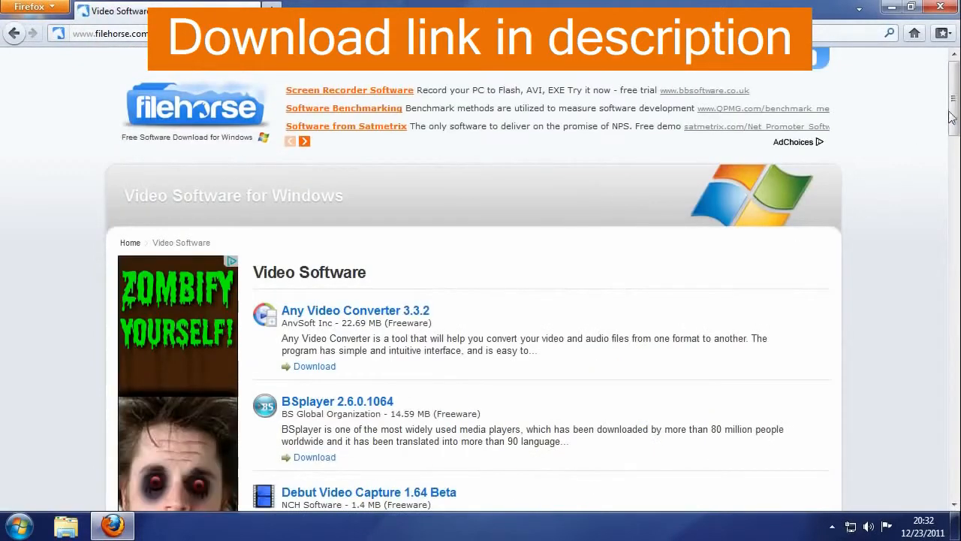
{"action": "scroll", "scroll_direction": "down", "scroll_amount": 3}
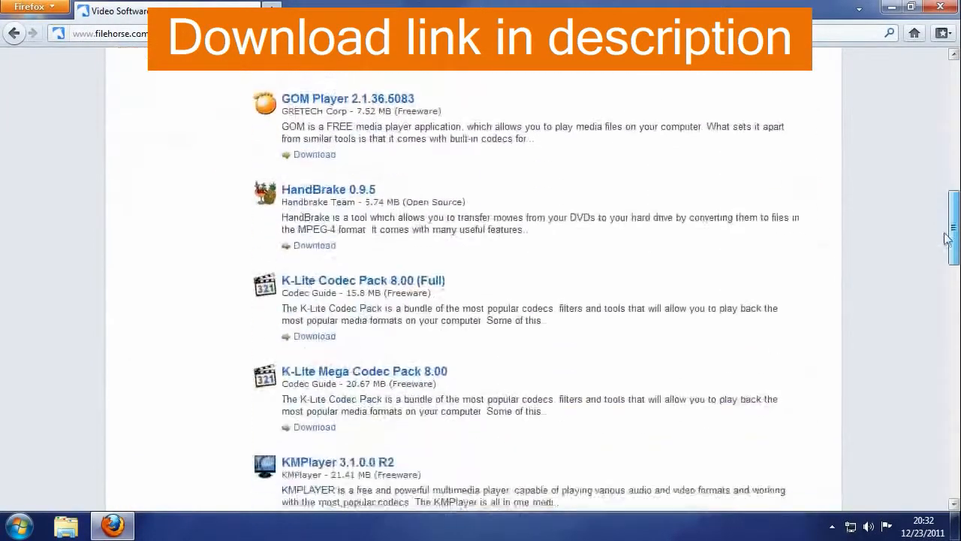
{"action": "scroll", "scroll_direction": "down", "scroll_amount": 3}
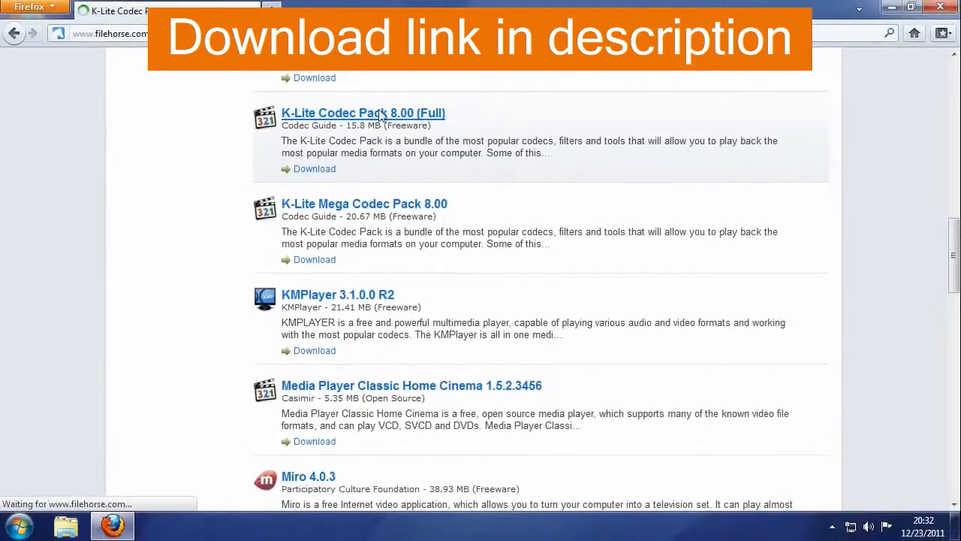
Open the K-Lite Codec Pack 8.00 (Full) page, download the installer and save the file
{"action": "left_click", "coordinate": [363, 113]}
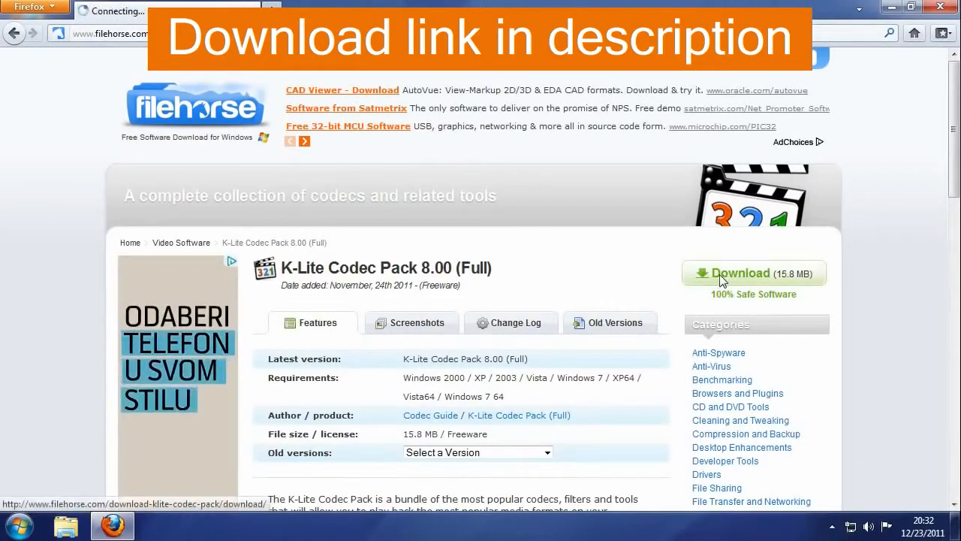
{"action": "left_click", "coordinate": [753, 272]}
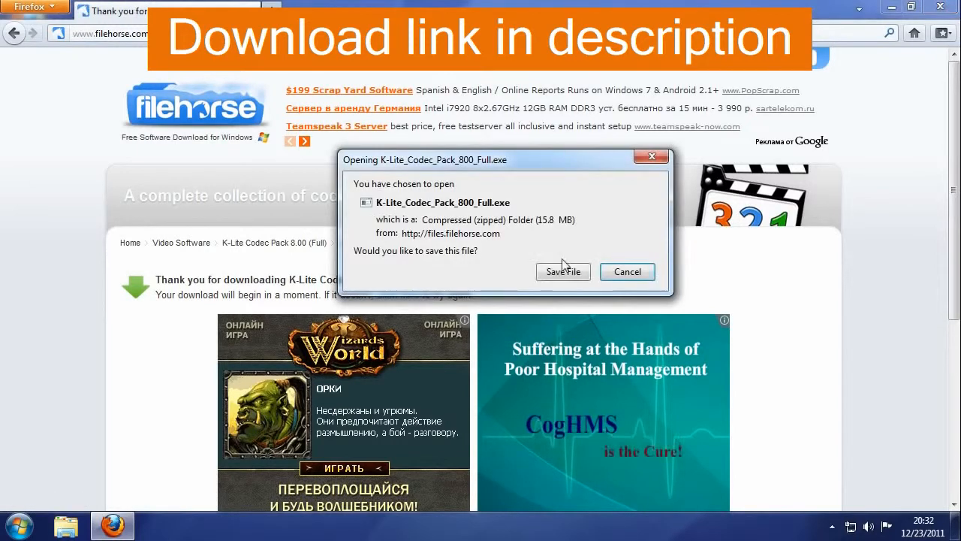
{"action": "left_click", "coordinate": [563, 271]}
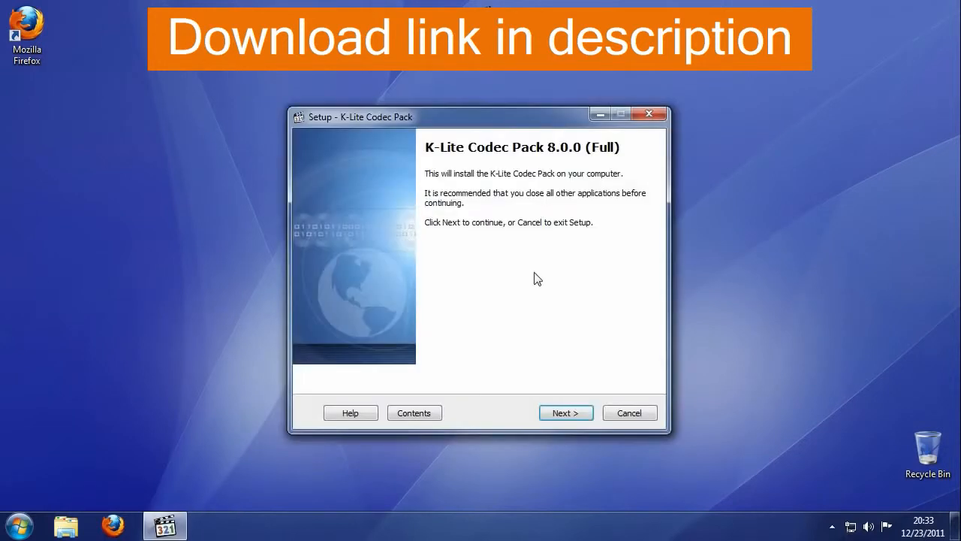
Choose Simple installation mode and keep the default C:\Program Files\K-Lite Codec Pack folder
{"action": "left_click", "coordinate": [566, 412]}
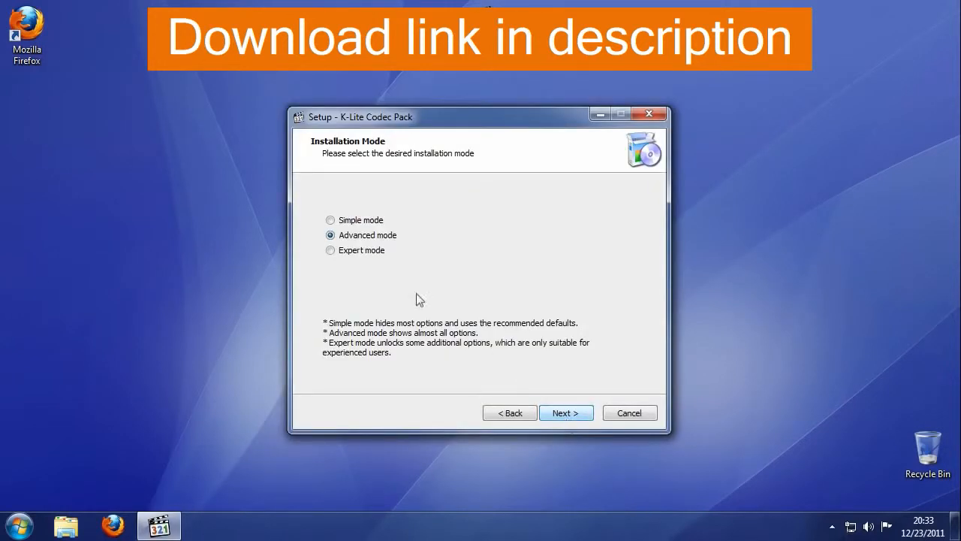
{"action": "left_click", "coordinate": [330, 219]}
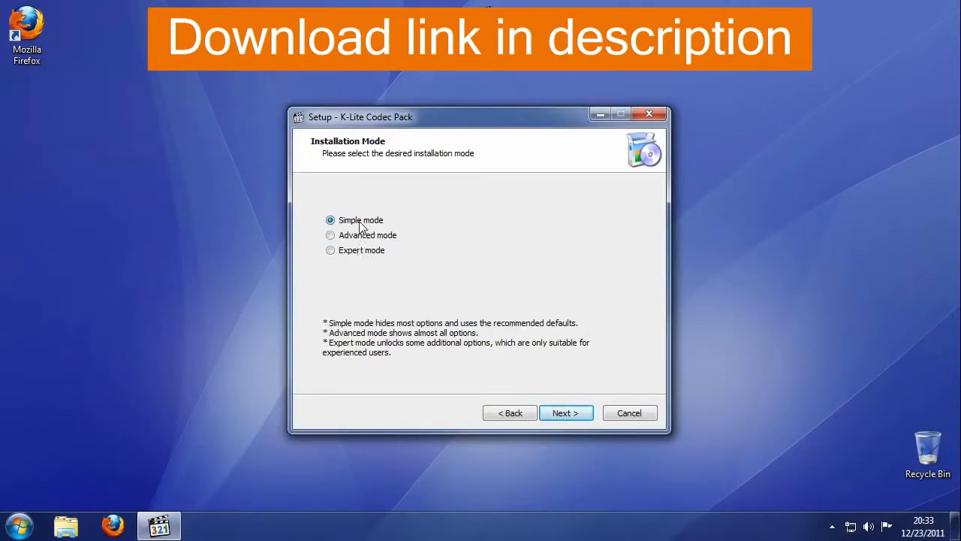
{"action": "left_click", "coordinate": [566, 412]}
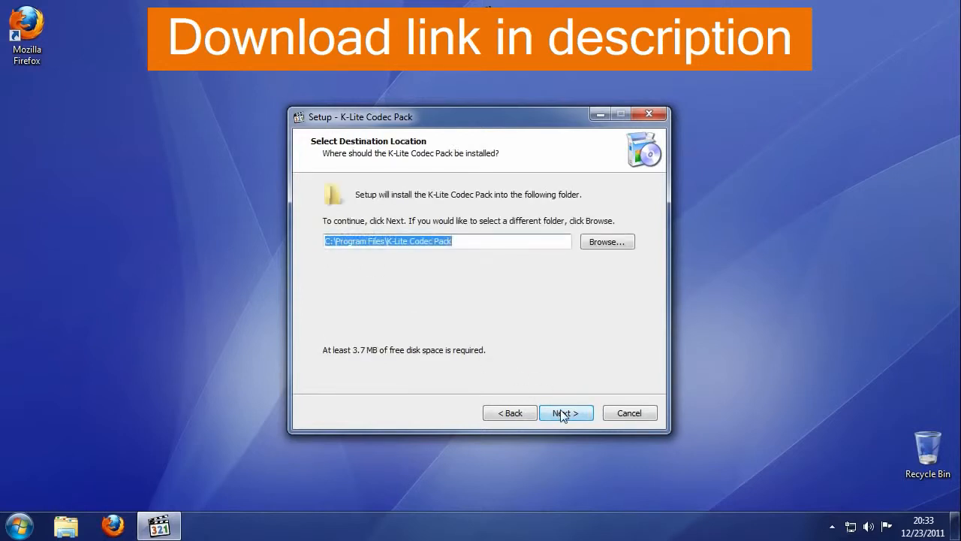
{"action": "left_click", "coordinate": [566, 412]}
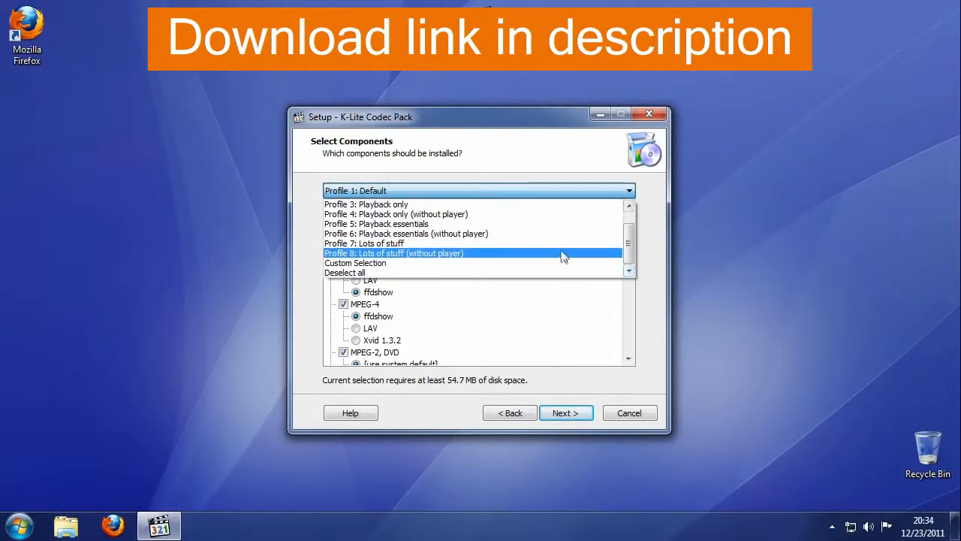
Select 'Profile 7: Lots of stuff', review its component list, and accept it
{"action": "left_click", "coordinate": [365, 243]}
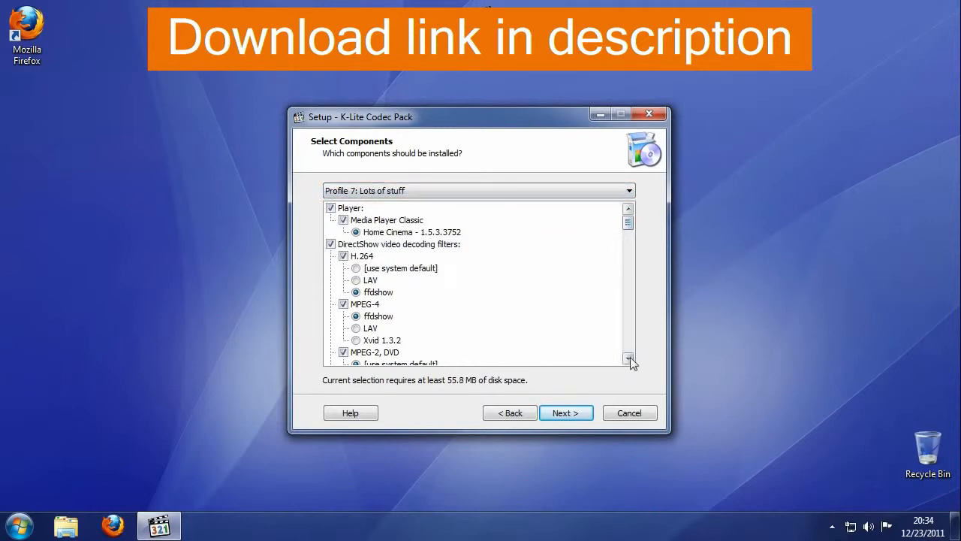
{"action": "left_click", "coordinate": [628, 358]}
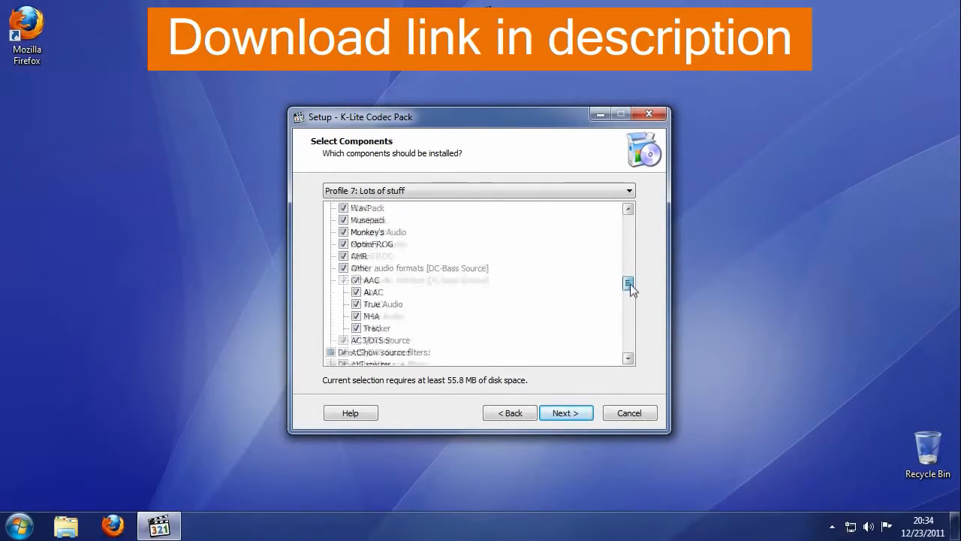
{"action": "scroll", "scroll_direction": "down", "scroll_amount": 3}
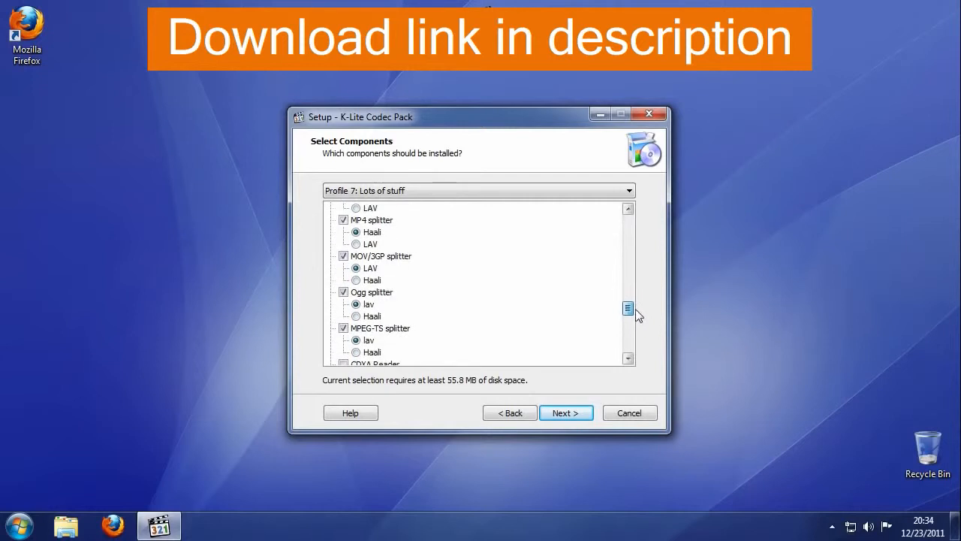
{"action": "scroll", "scroll_direction": "down", "scroll_amount": 3}
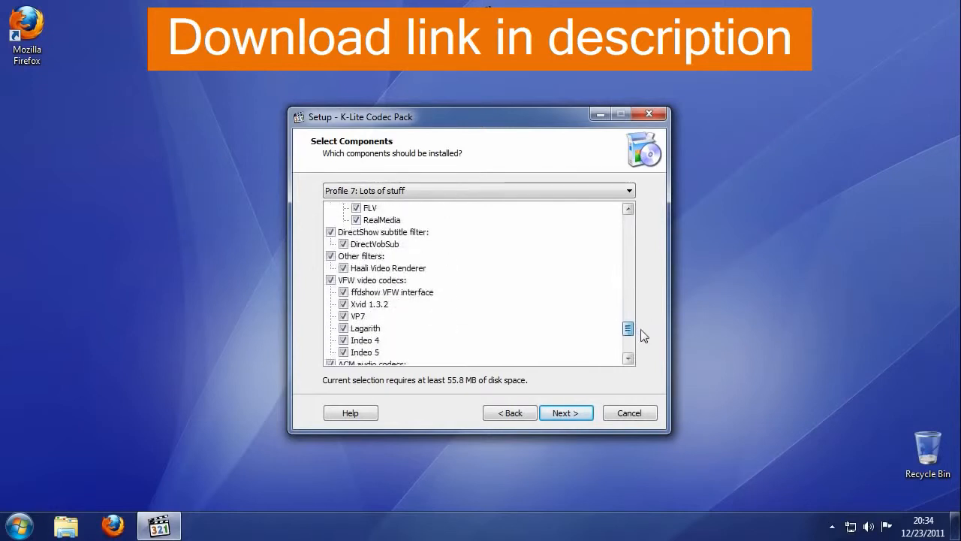
{"action": "scroll", "scroll_direction": "down", "scroll_amount": 3}
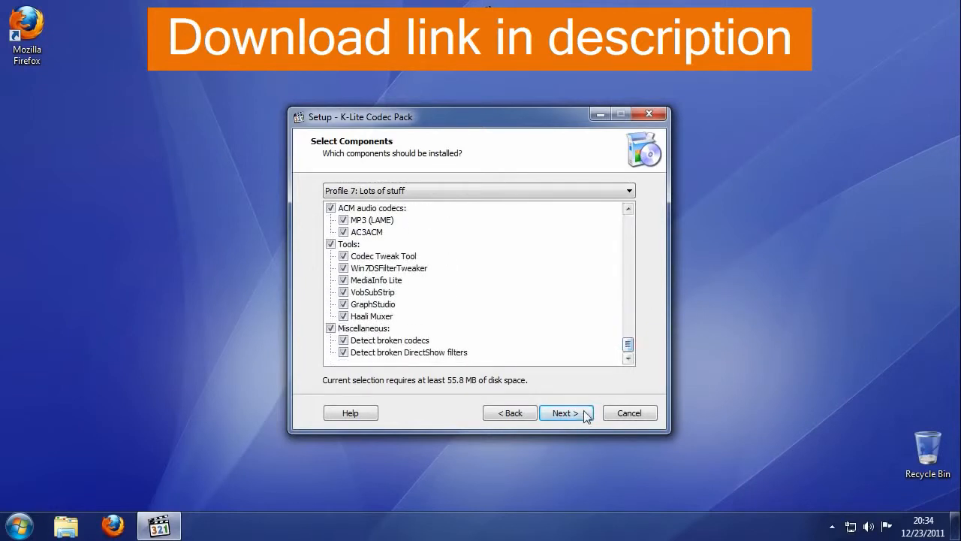
{"action": "left_click", "coordinate": [566, 412]}
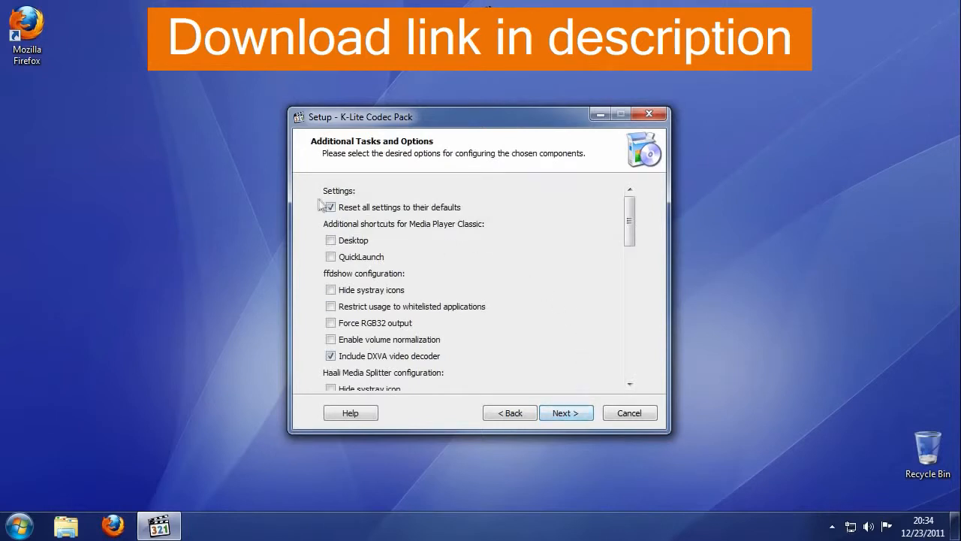
Enable the Media Player Classic desktop shortcut and accept the remaining task options
{"action": "left_click", "coordinate": [331, 240]}
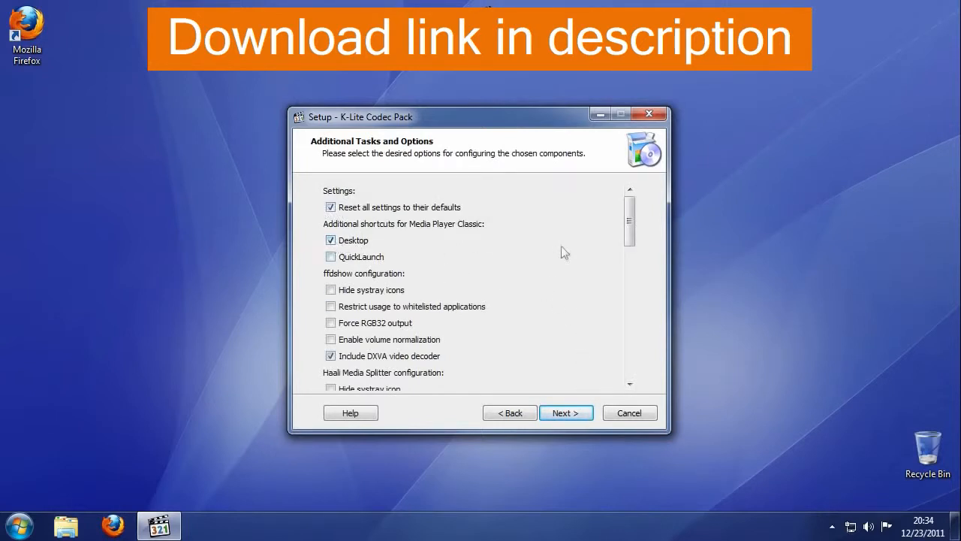
{"action": "scroll", "scroll_direction": "down", "scroll_amount": 3}
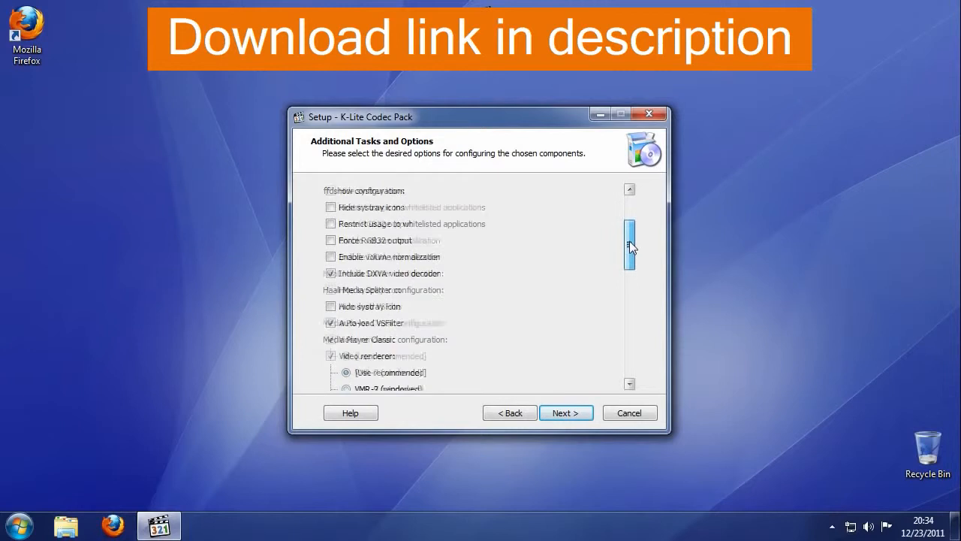
{"action": "scroll", "scroll_direction": "down", "scroll_amount": 3}
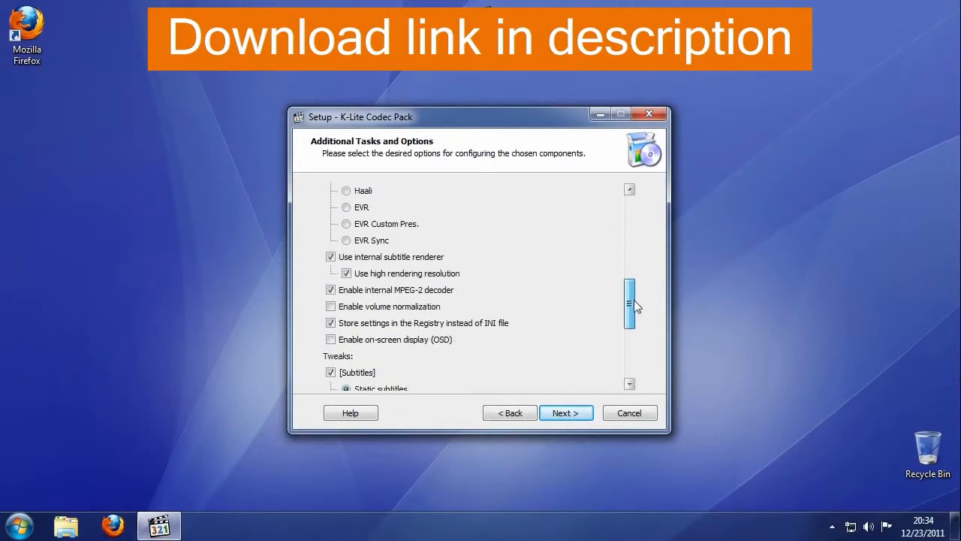
{"action": "scroll", "scroll_direction": "down", "scroll_amount": 3}
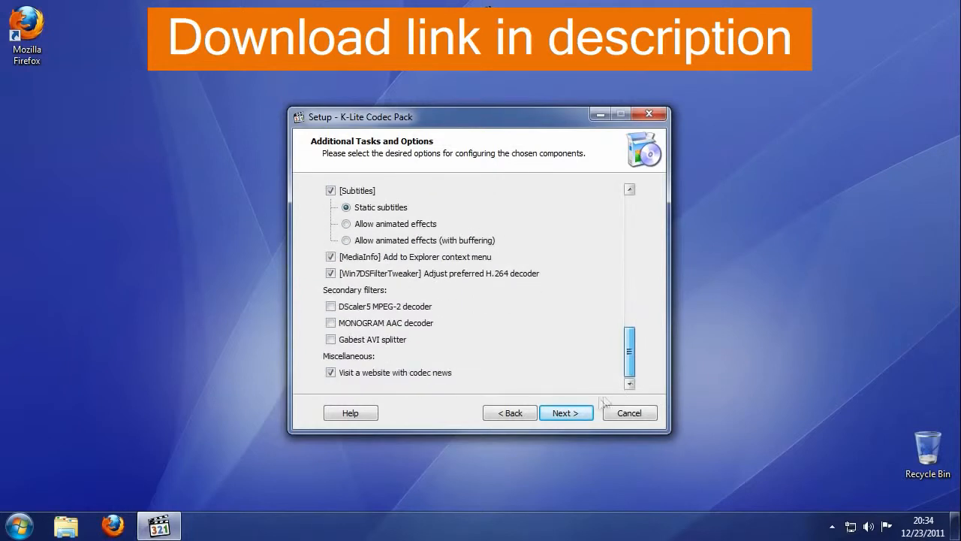
{"action": "left_click", "coordinate": [565, 412]}
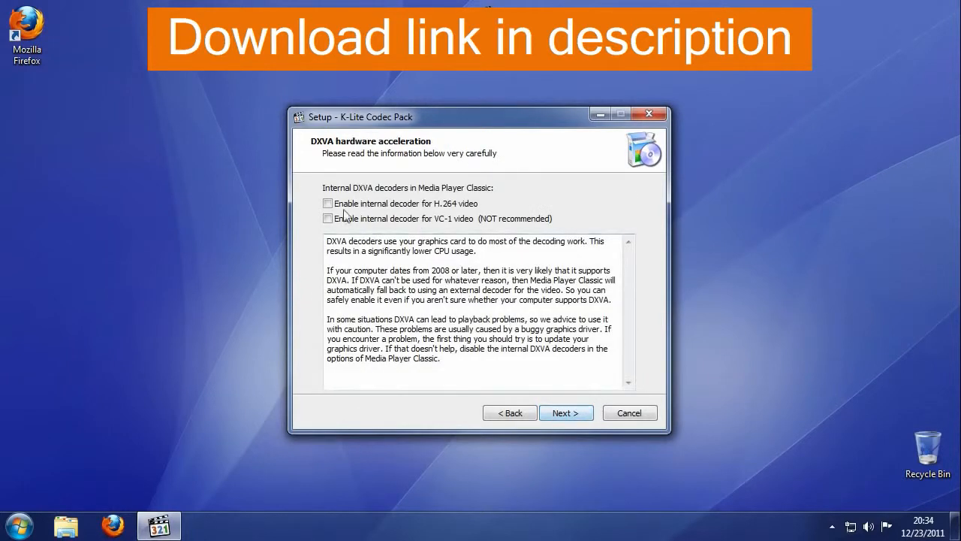
Enable the internal H.264 DXVA decoder, associate all audio extensions, and keep default thumbnails
{"action": "left_click", "coordinate": [328, 203]}
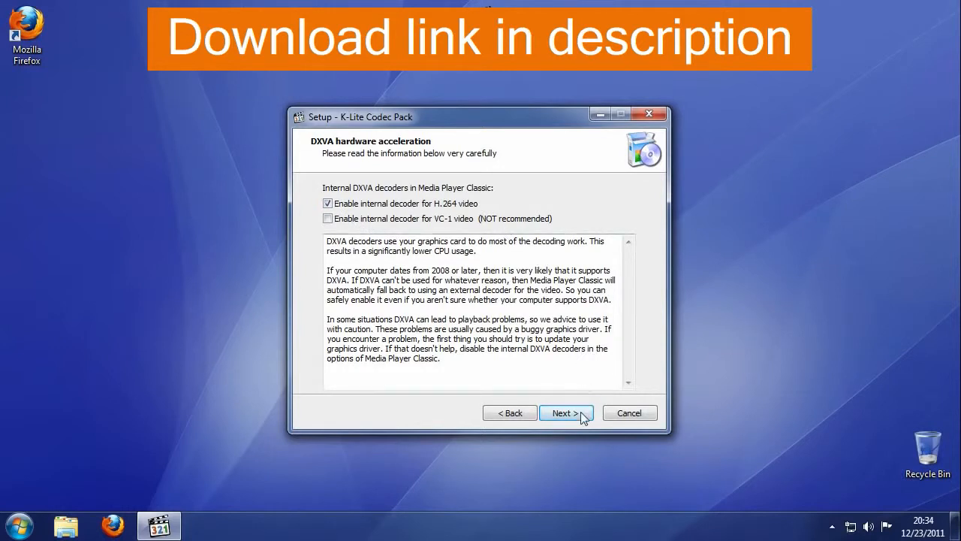
{"action": "left_click", "coordinate": [566, 412]}
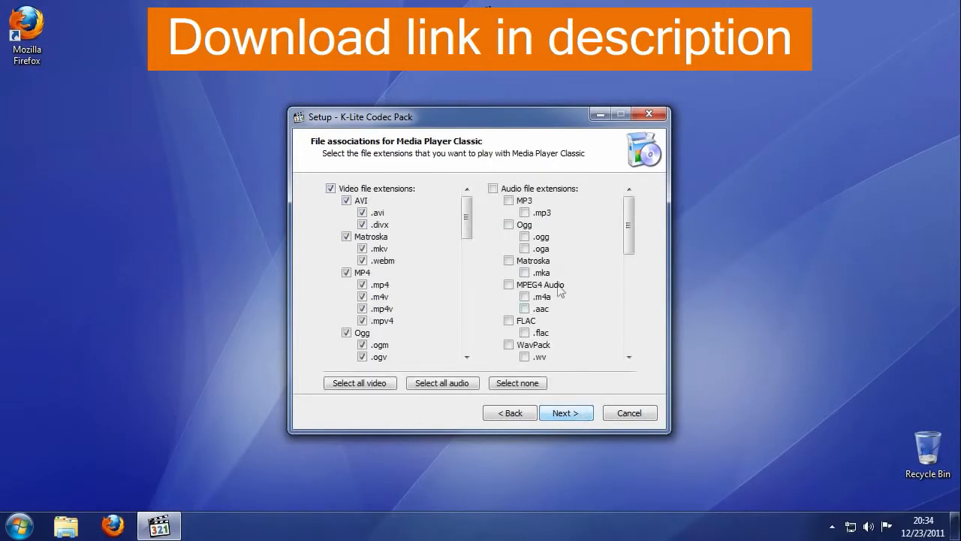
{"action": "left_click", "coordinate": [442, 382]}
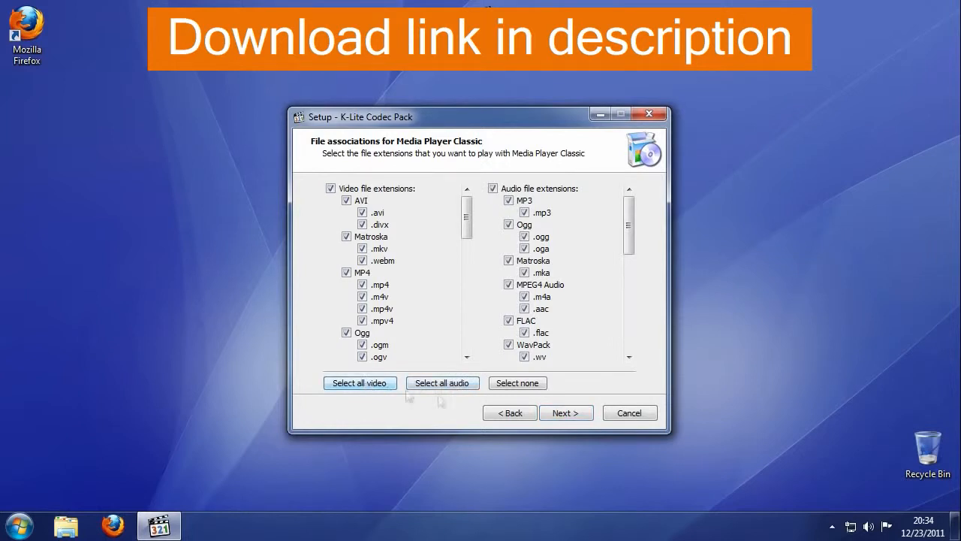
{"action": "left_click", "coordinate": [565, 412]}
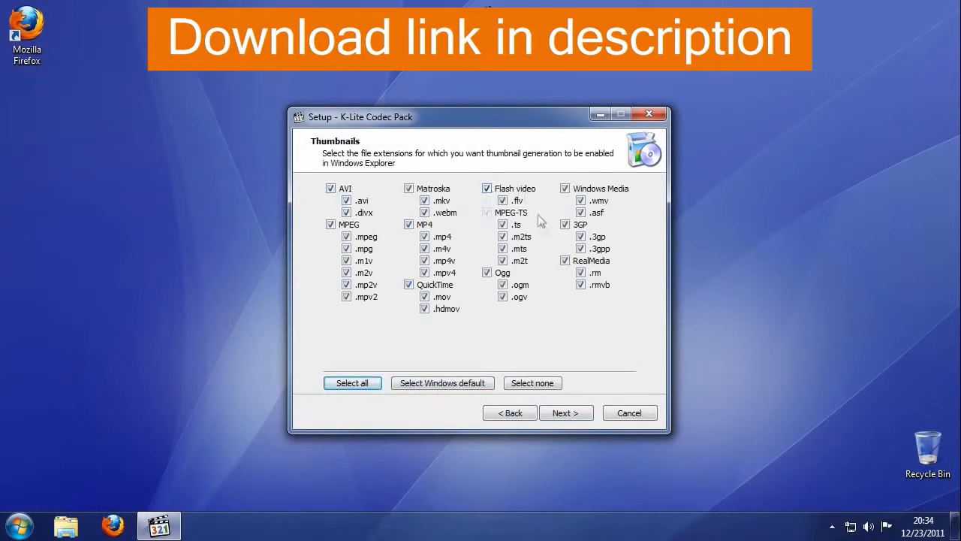
{"action": "left_click", "coordinate": [565, 412]}
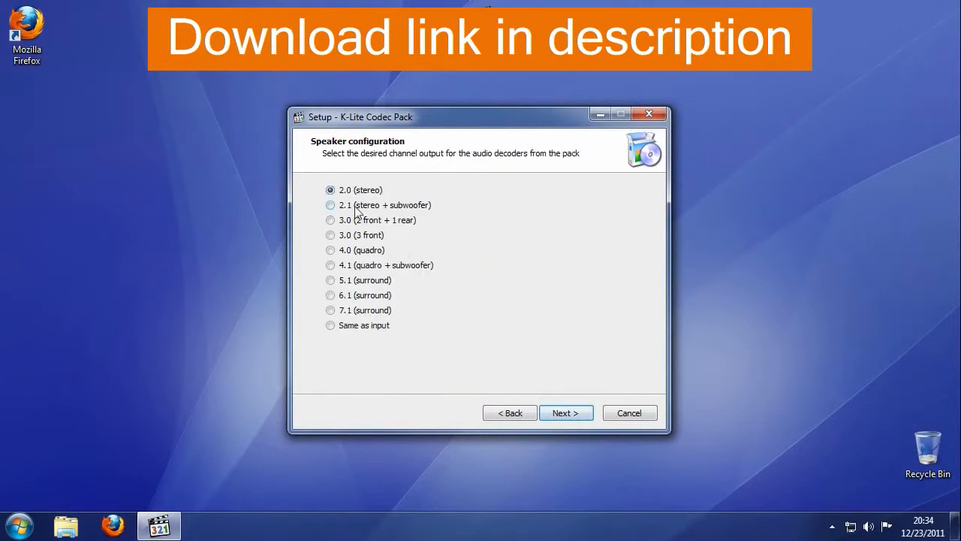
Set speakers to 3.0 (3 front), decline the toolbar and Bing extras, and start installing
{"action": "left_click", "coordinate": [331, 235]}
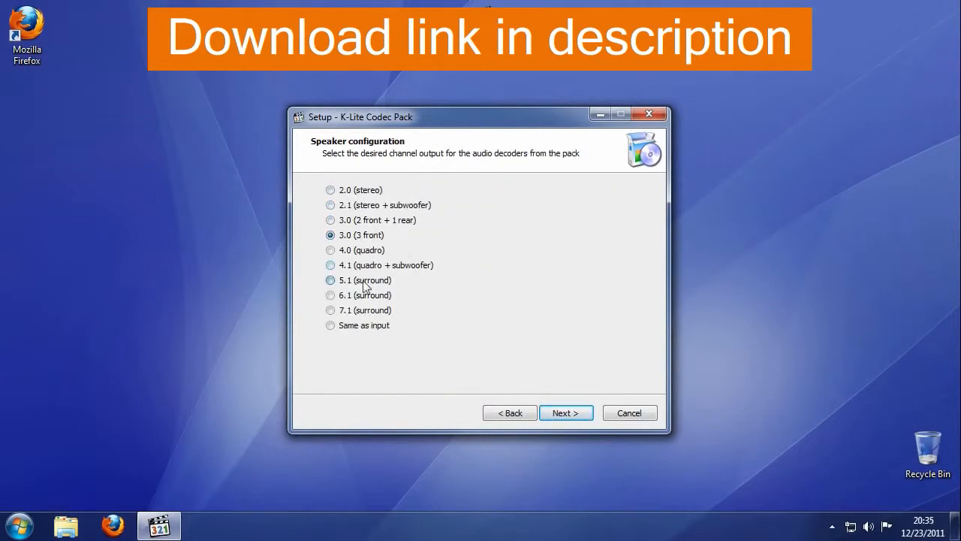
{"action": "left_click", "coordinate": [566, 413]}
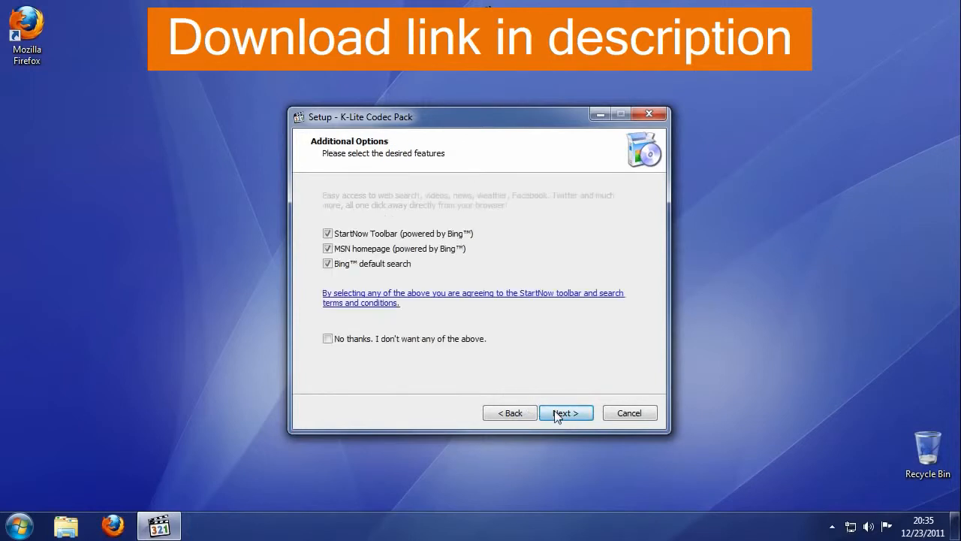
{"action": "left_click", "coordinate": [328, 339]}
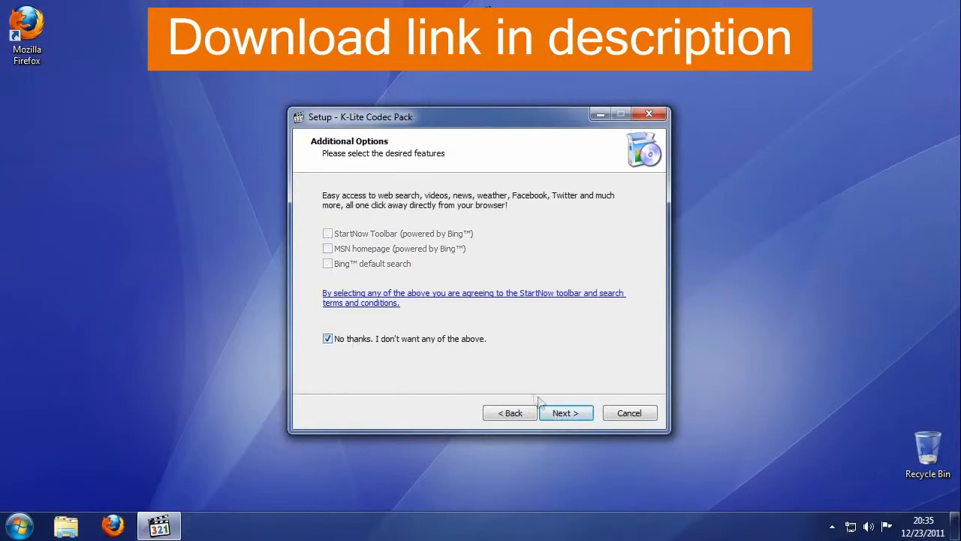
{"action": "left_click", "coordinate": [566, 412]}
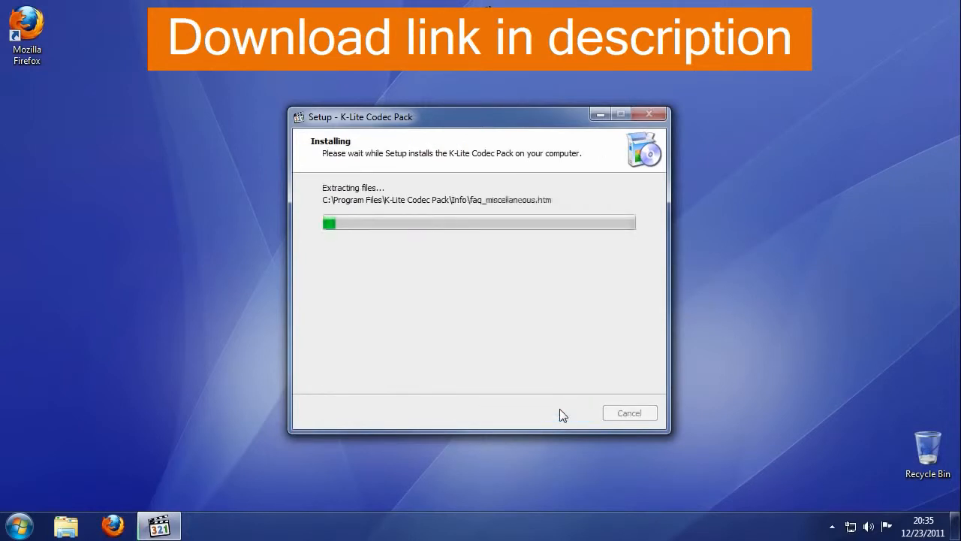